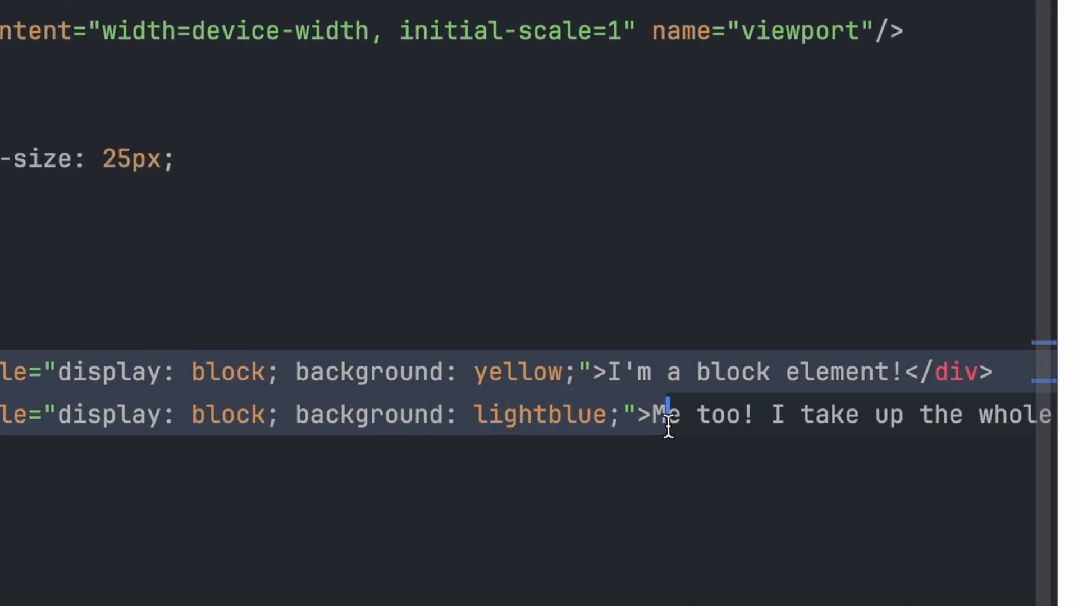
{"action": "type", "text": "width: 3"}
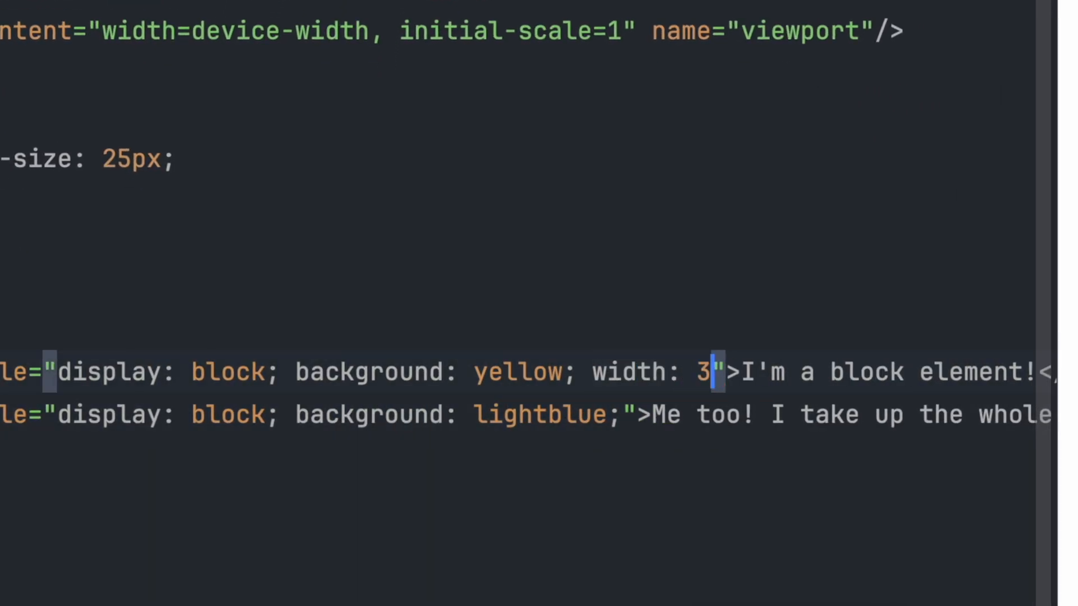
{"action": "type", "text": "00px; height: 300px;"}
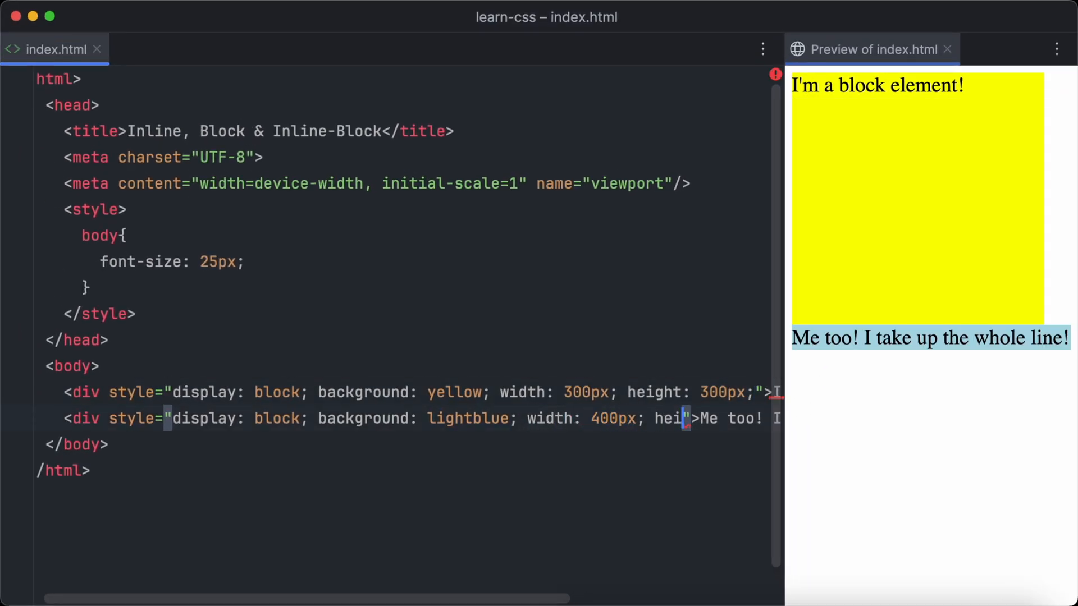
{"action": "type", "text": "height: 200px;"}
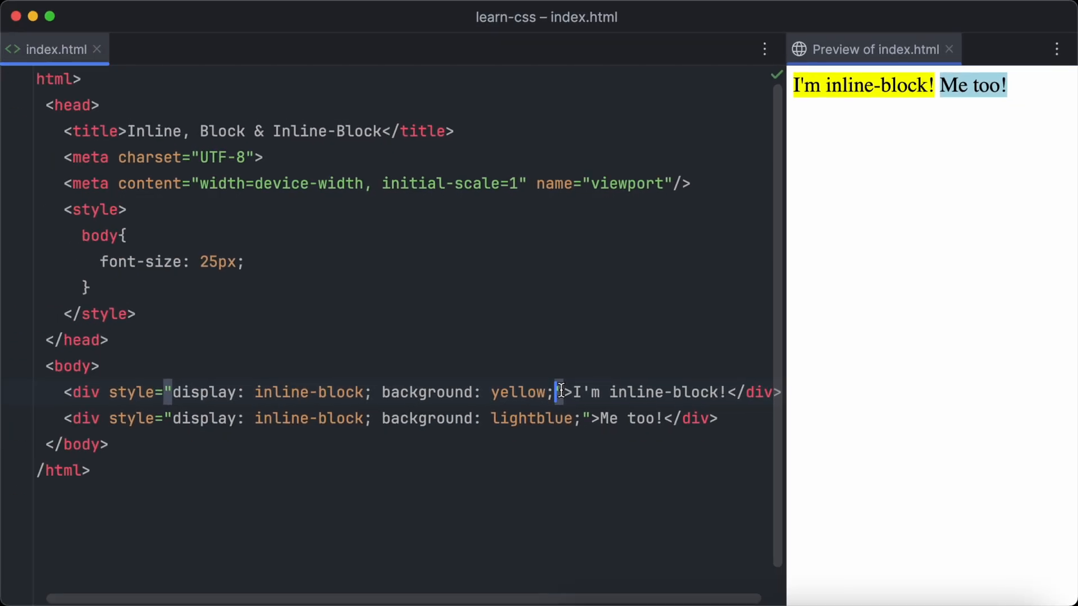
{"action": "type", "text": "height: 10"}
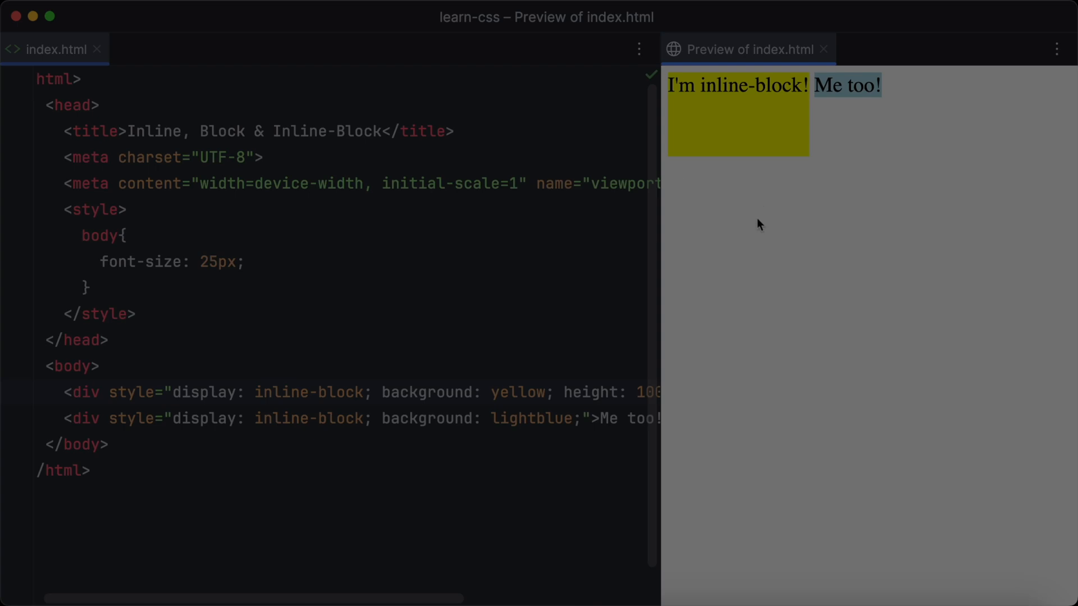
{"action": "mouse_move", "coordinate": [760, 224]}
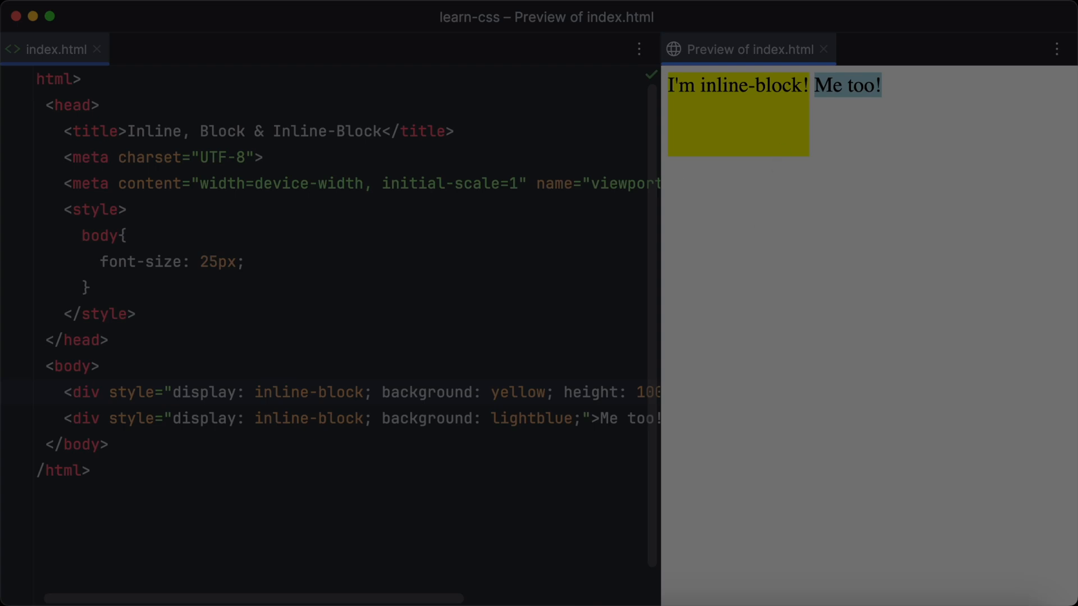